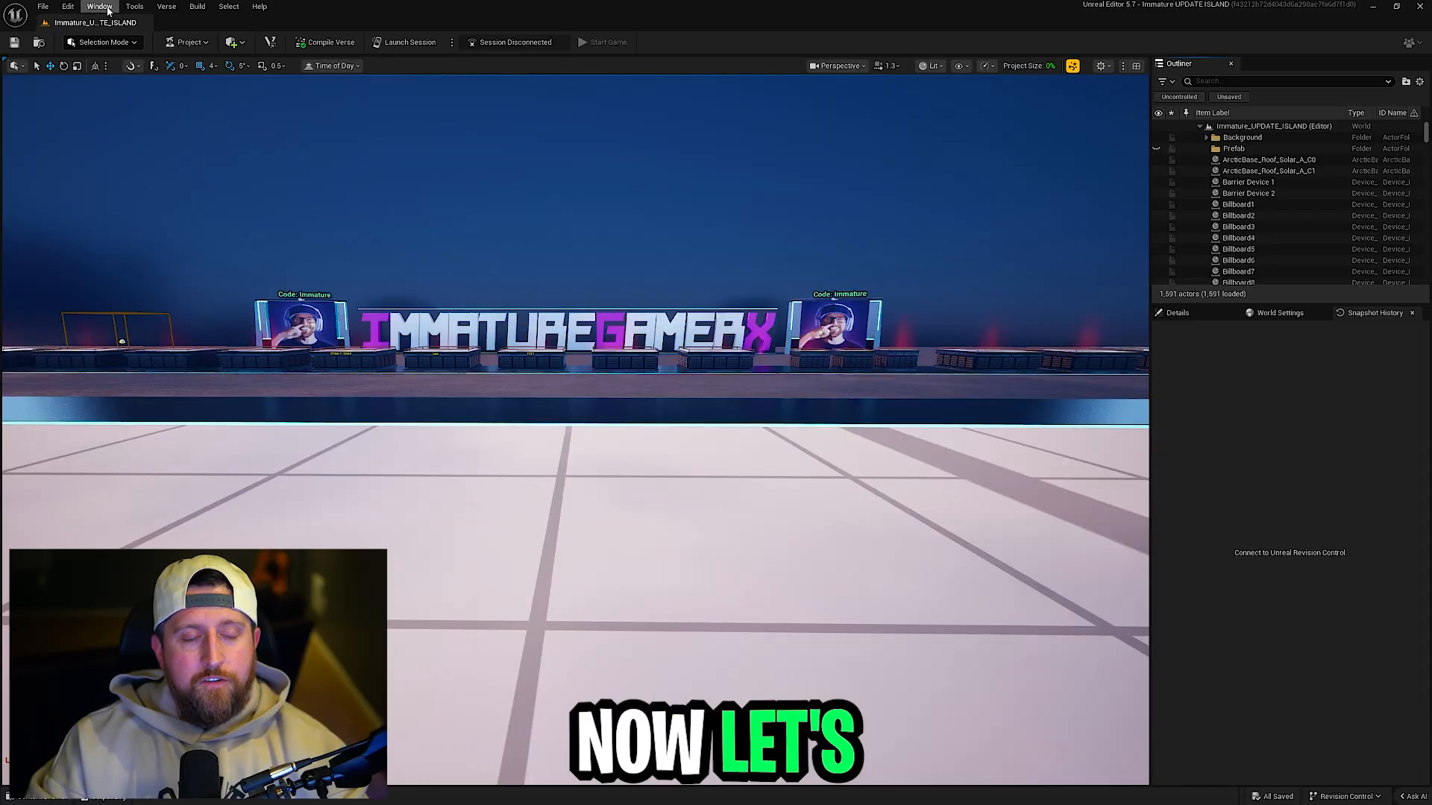
Step: Bring up the AI Assistant from the editor's Window menu
{"action": "left_click", "coordinate": [101, 6]}
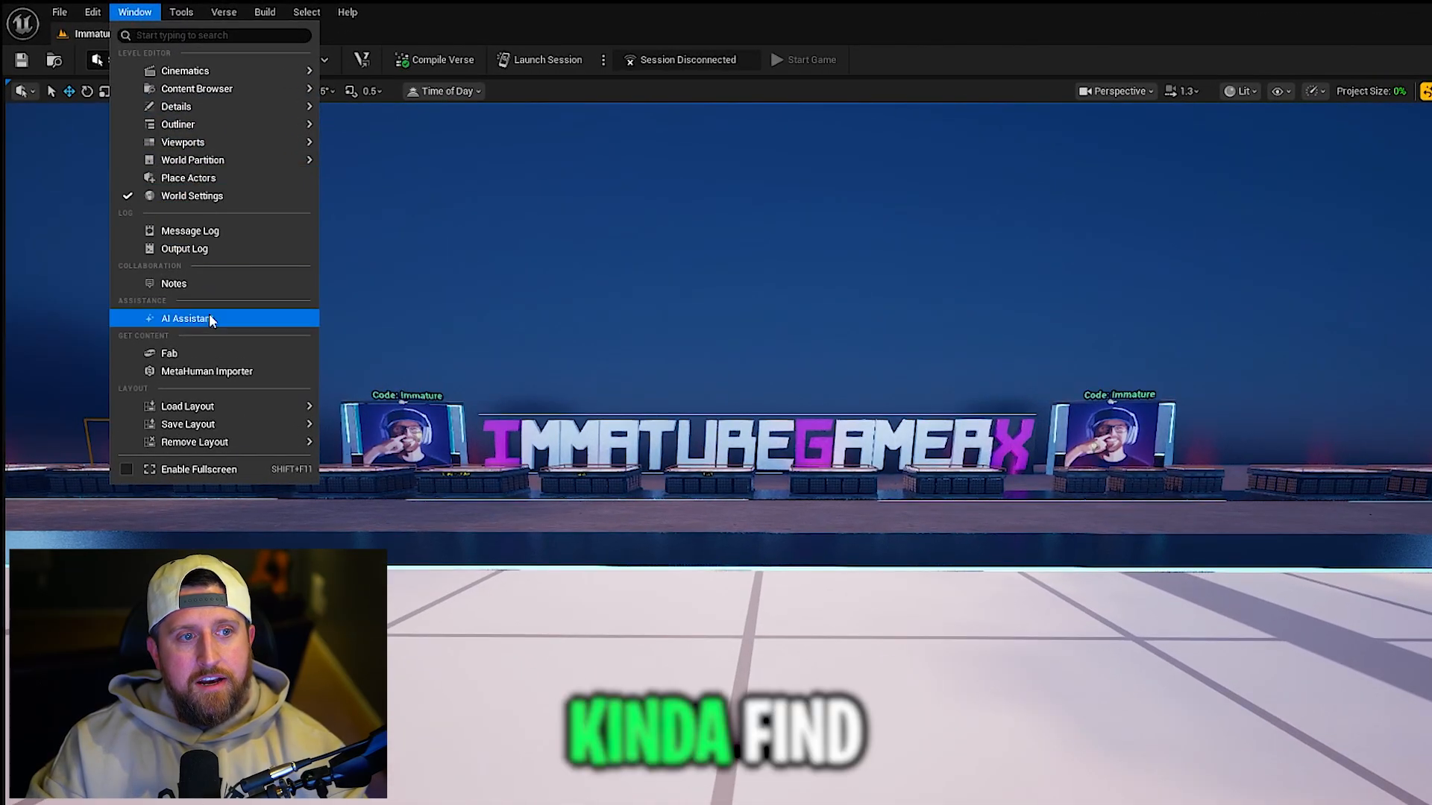
{"action": "mouse_move", "coordinate": [185, 248]}
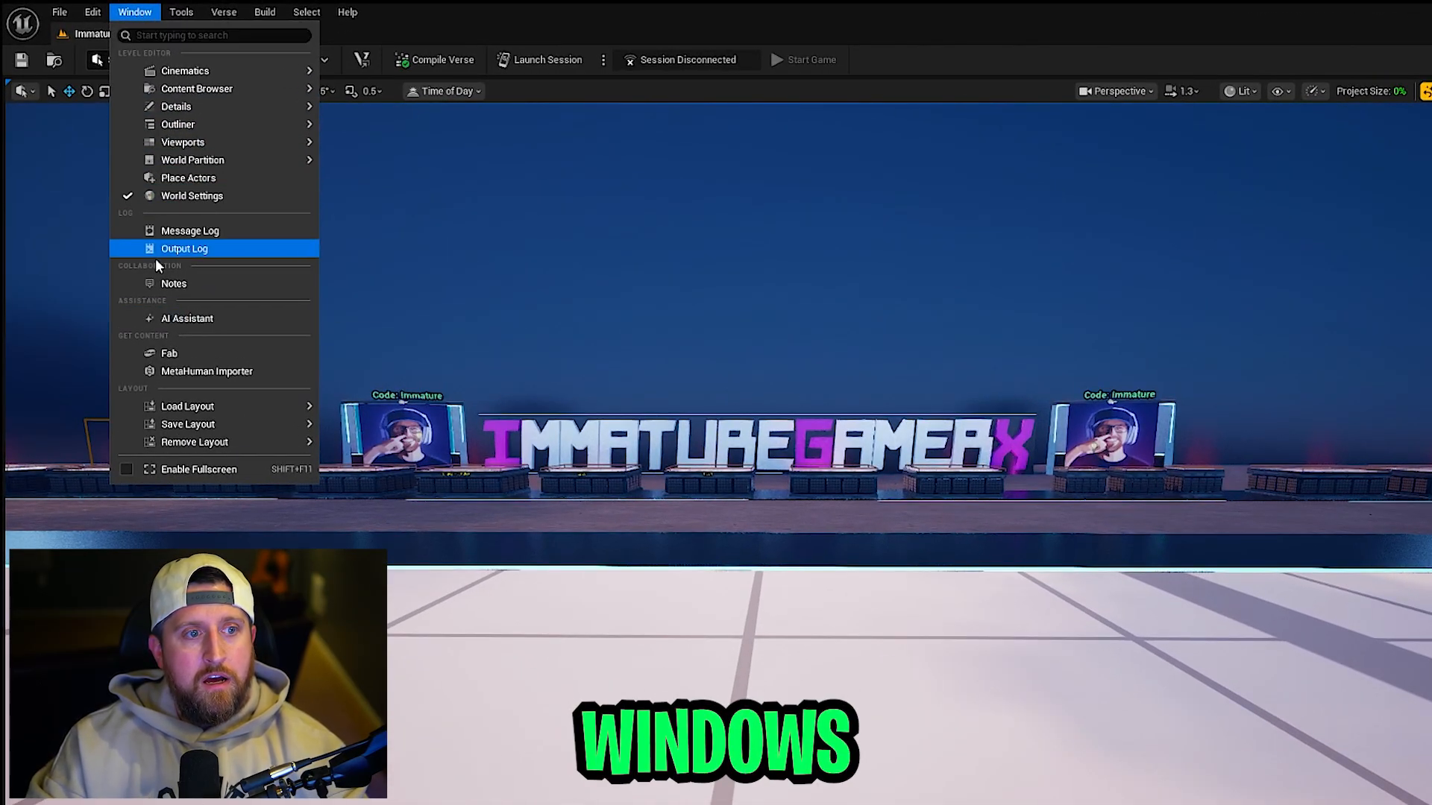
{"action": "mouse_move", "coordinate": [209, 319]}
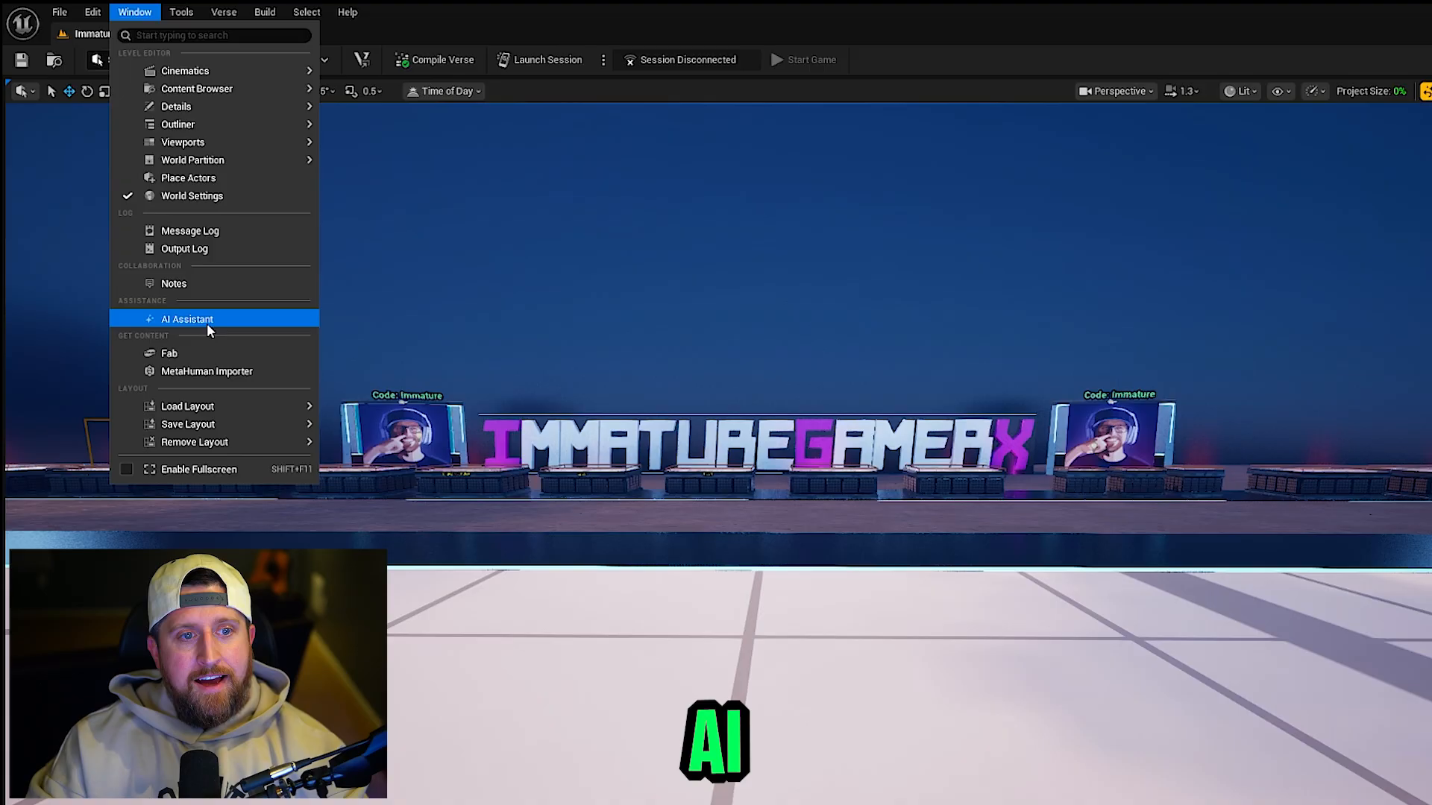
{"action": "left_click", "coordinate": [187, 319]}
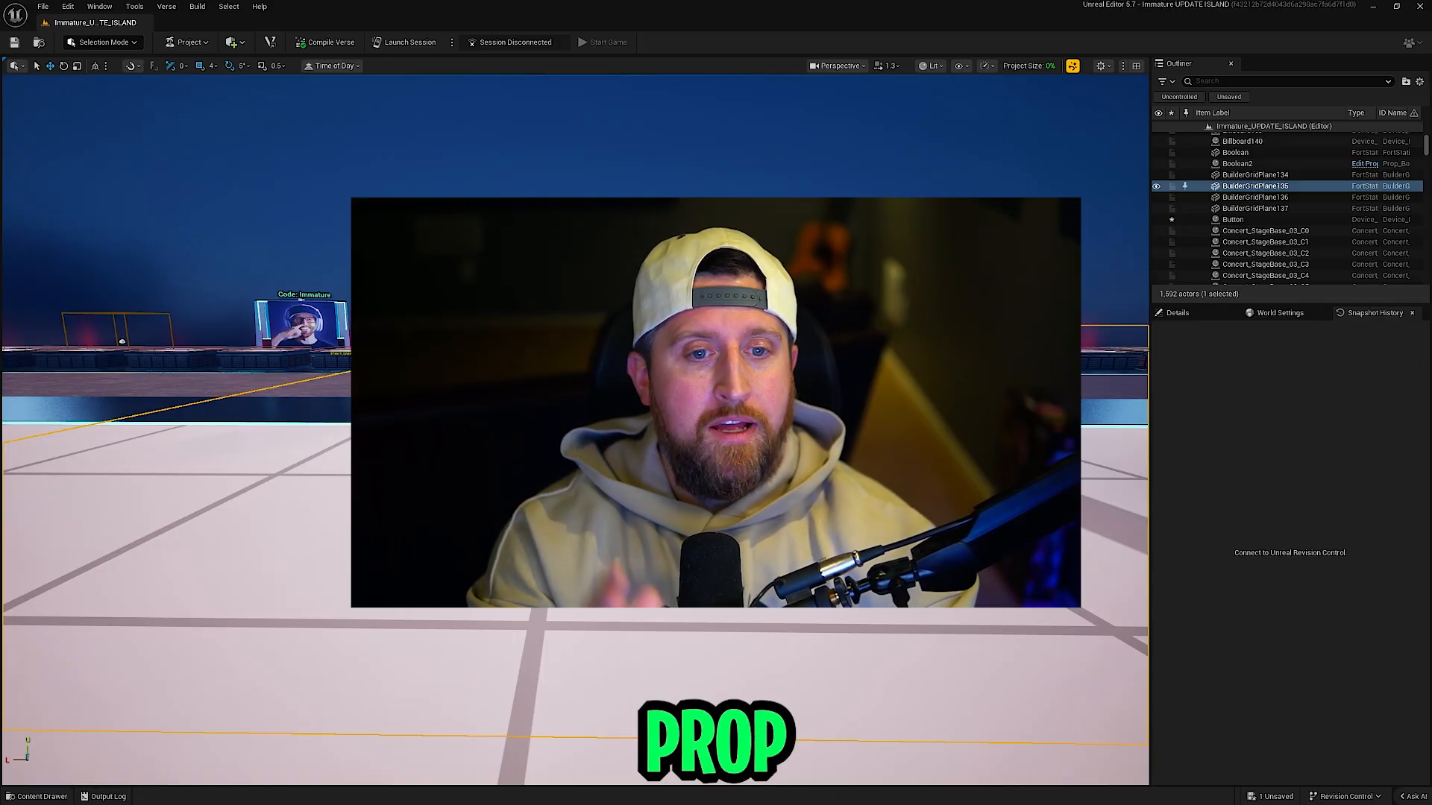
Step: Ask the AI Assistant how a button can give a player a speed boost
{"action": "left_click", "coordinate": [1232, 219]}
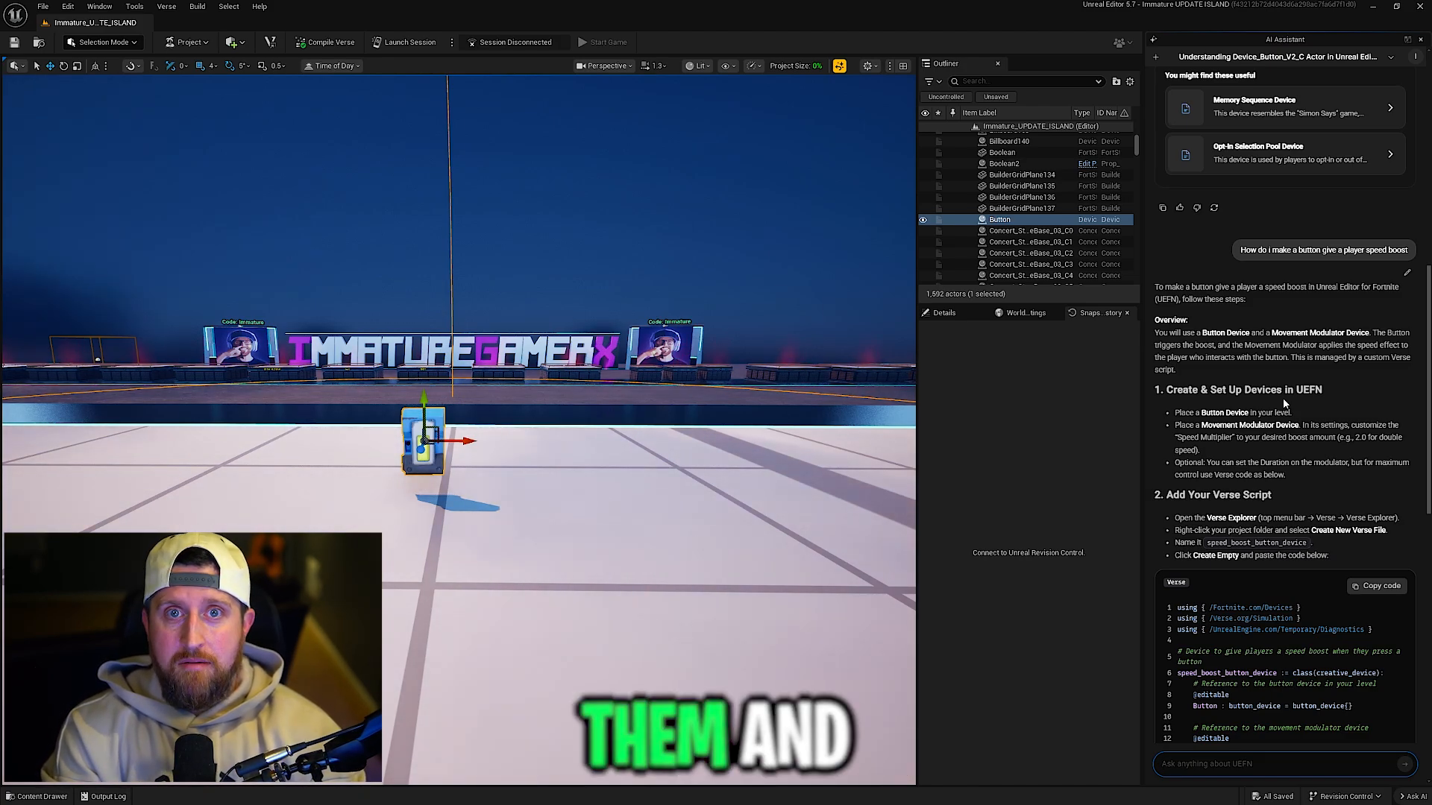
Step: Review the assistant's Verse answer, then launch a session to test the island
{"action": "scroll", "scroll_direction": "down", "scroll_amount": 3}
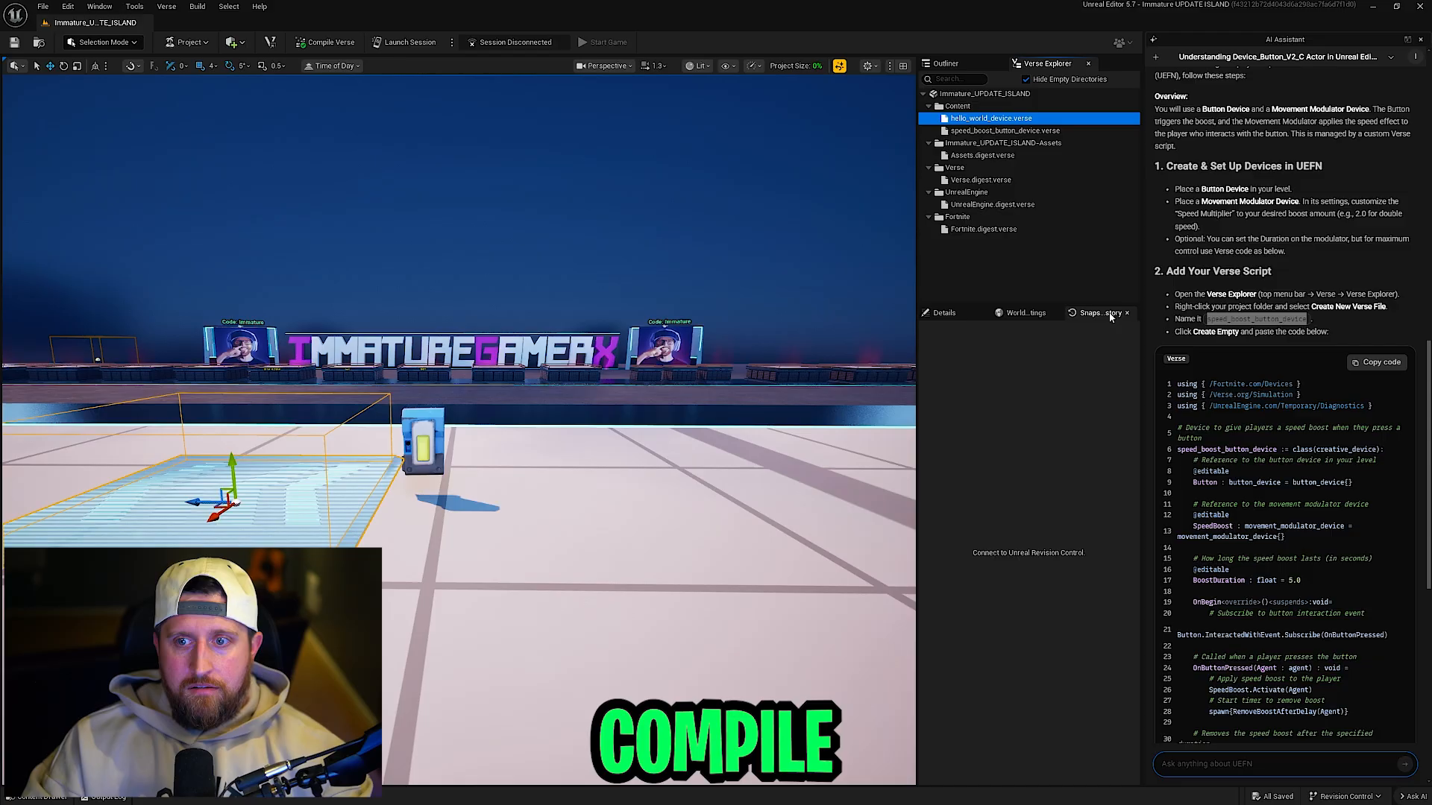
{"action": "left_click", "coordinate": [30, 792]}
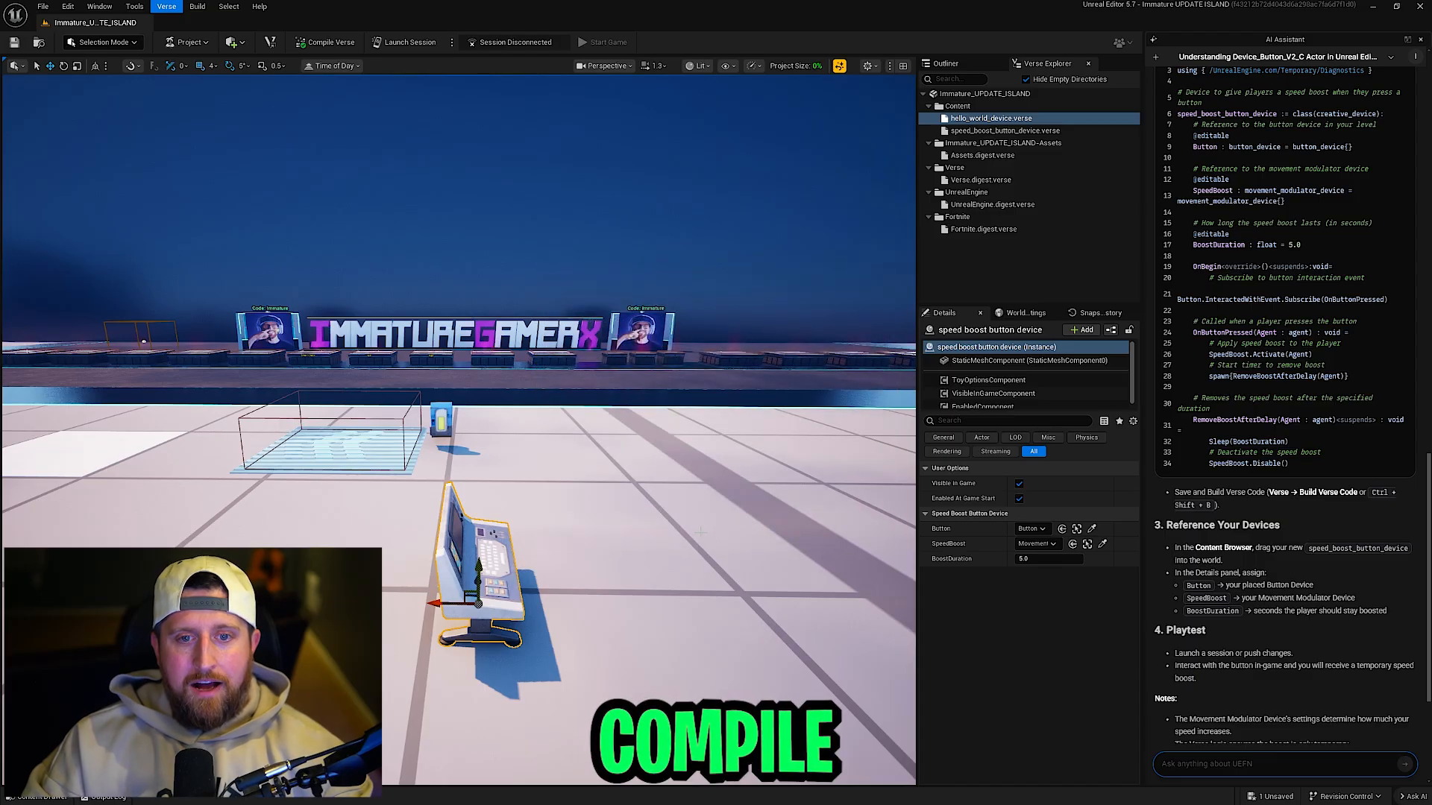
{"action": "left_click", "coordinate": [410, 42]}
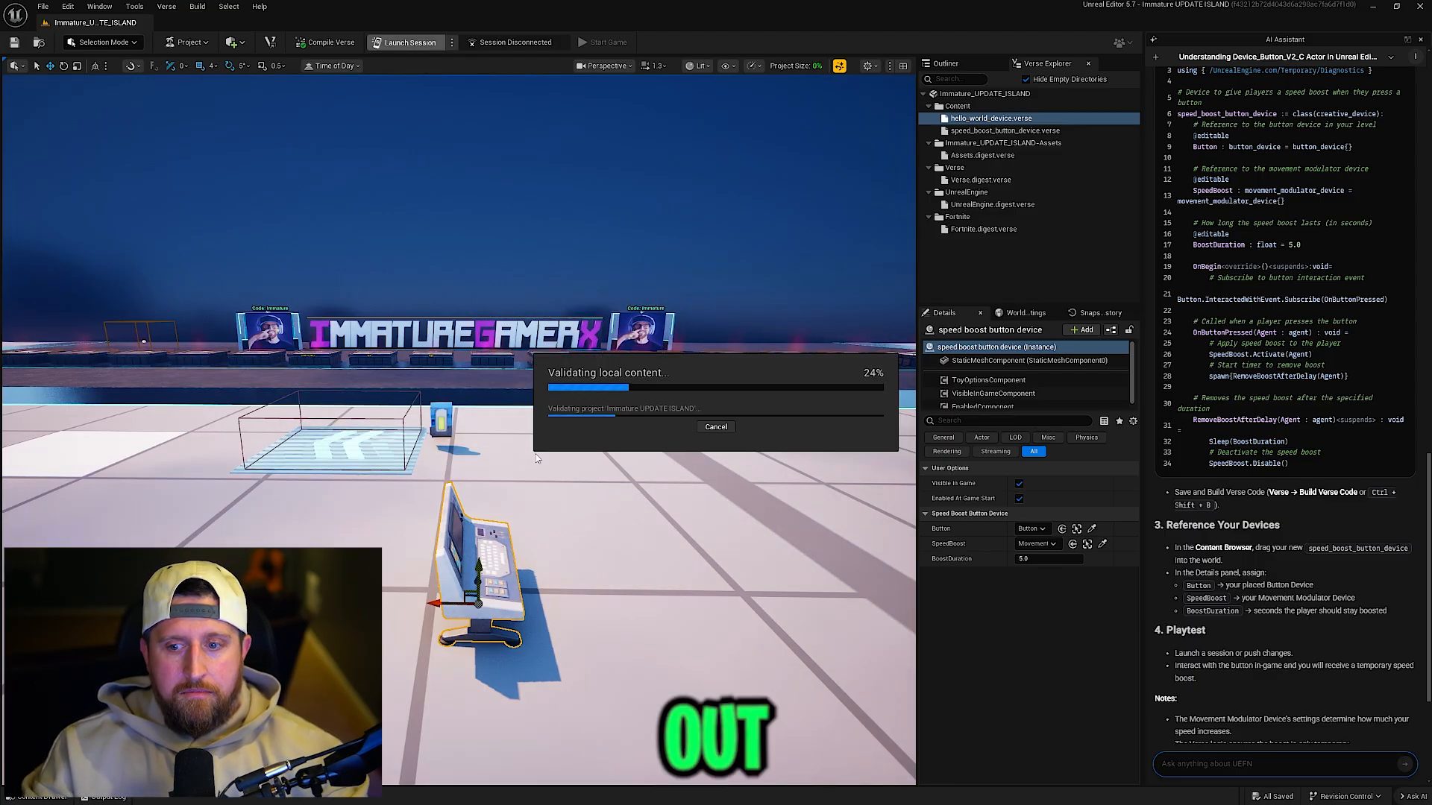